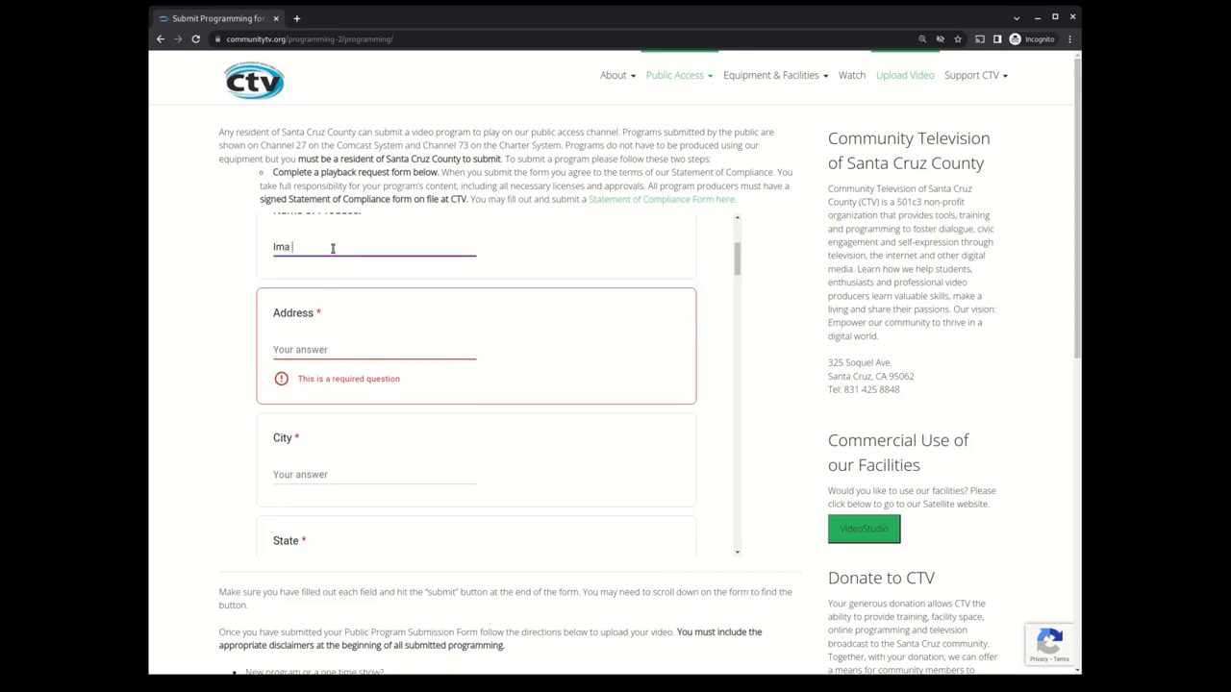
Enter the producer's contact details with Santa Cruz as the city.
text(Santa Cruz)
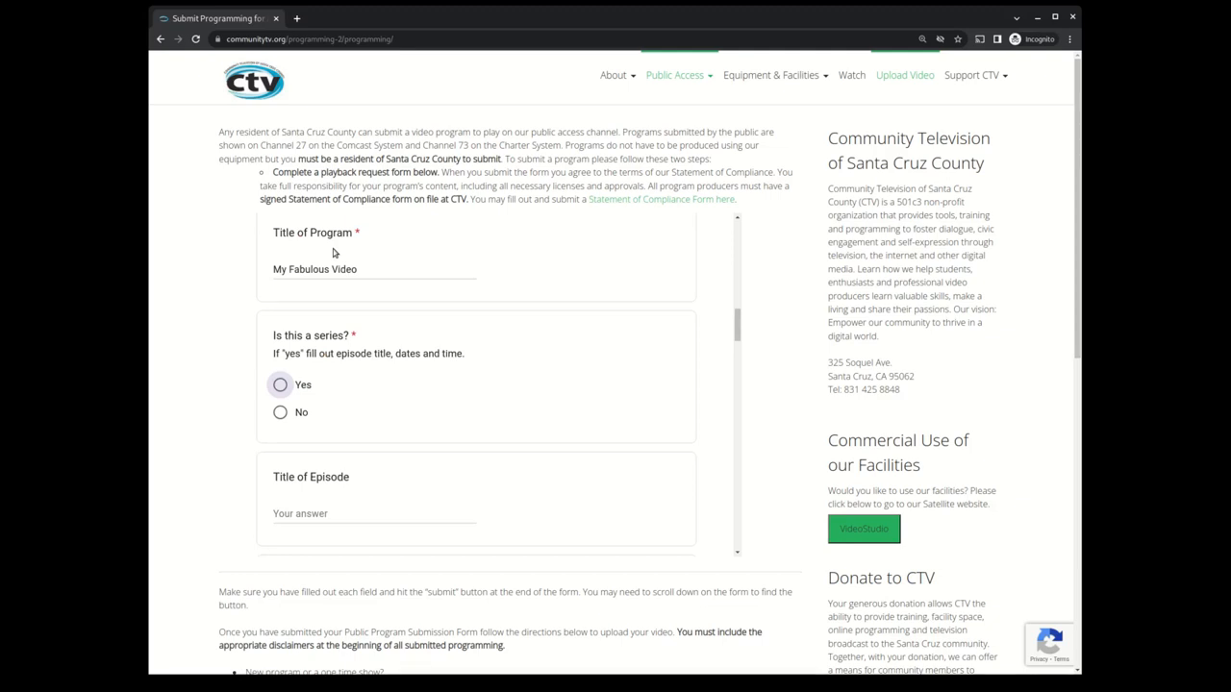
mouse_move(423, 364)
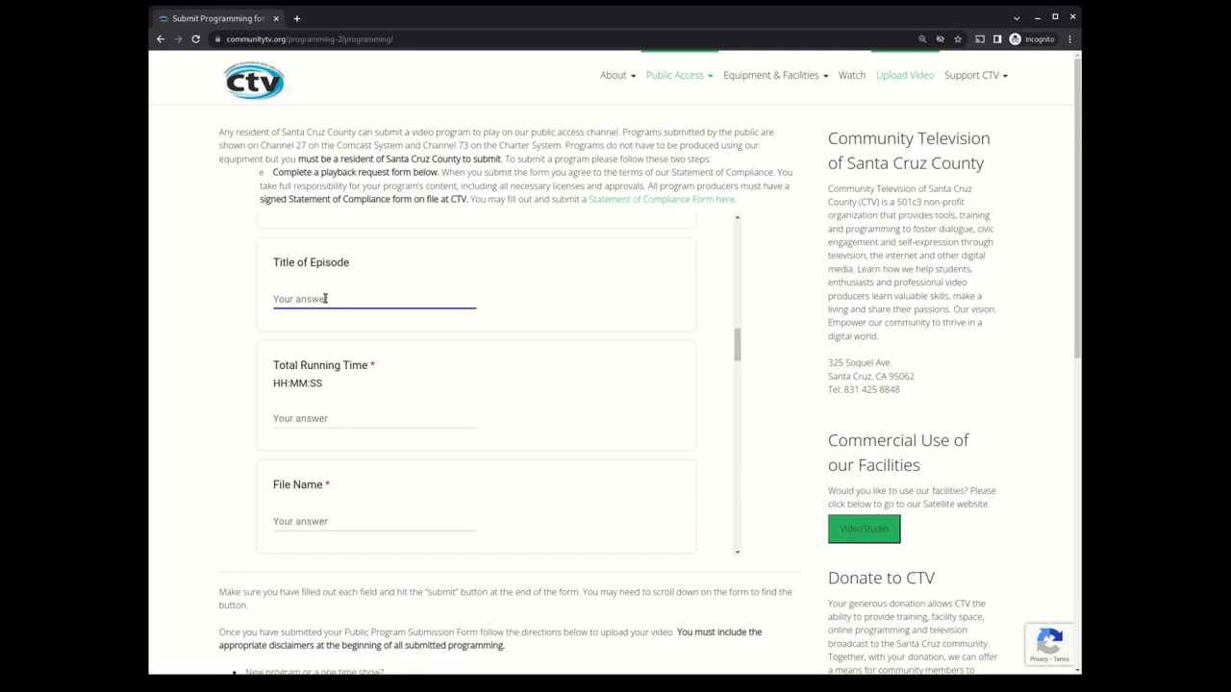
Enter a total running time of 28:30 and the file name myfile.mp4.
scroll(down, 3)
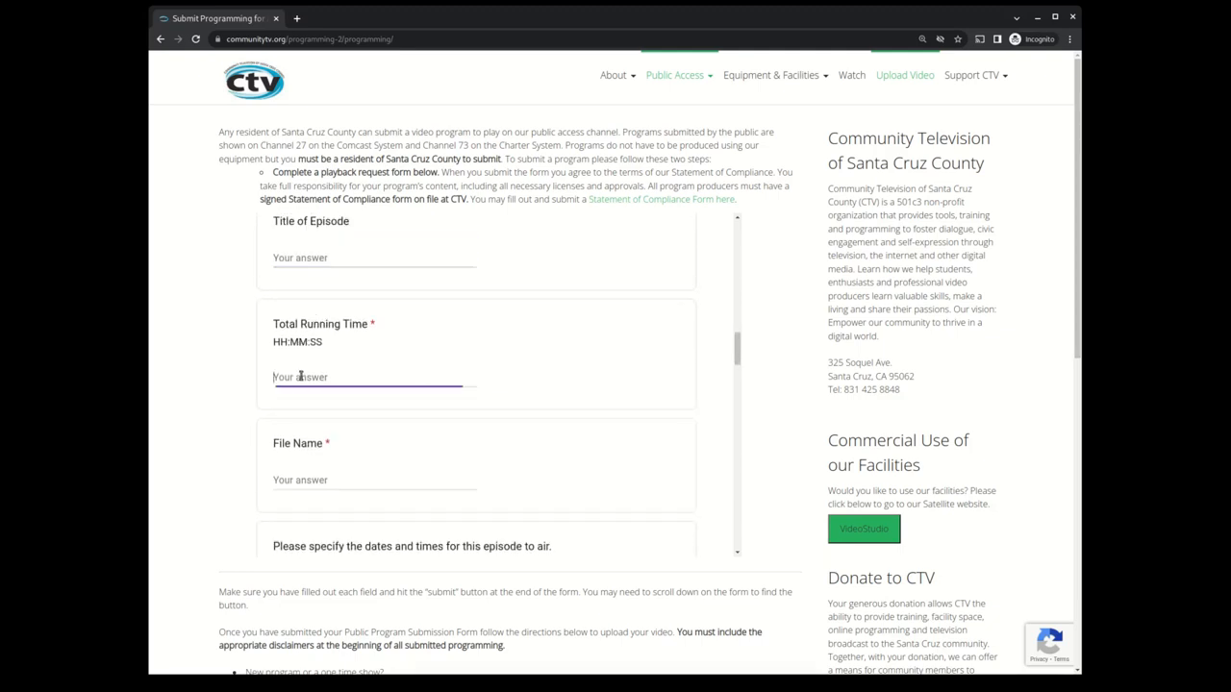
text(28:30)
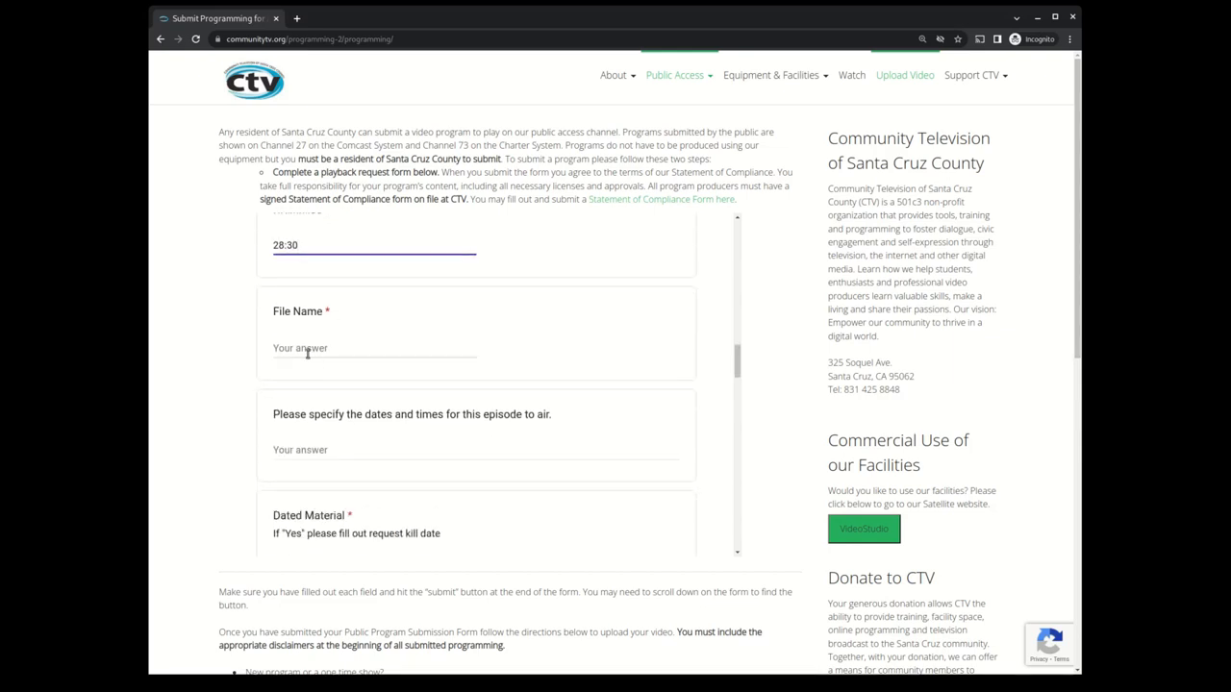
text(myfile.mp4)
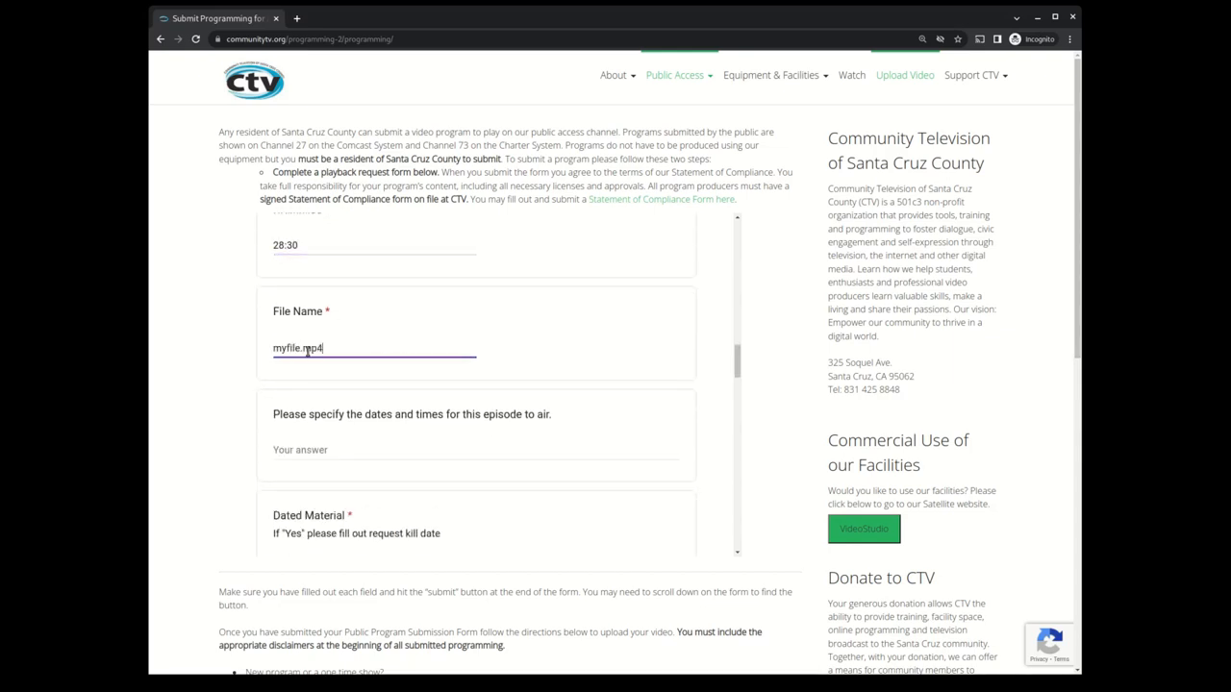
scroll(down, 3)
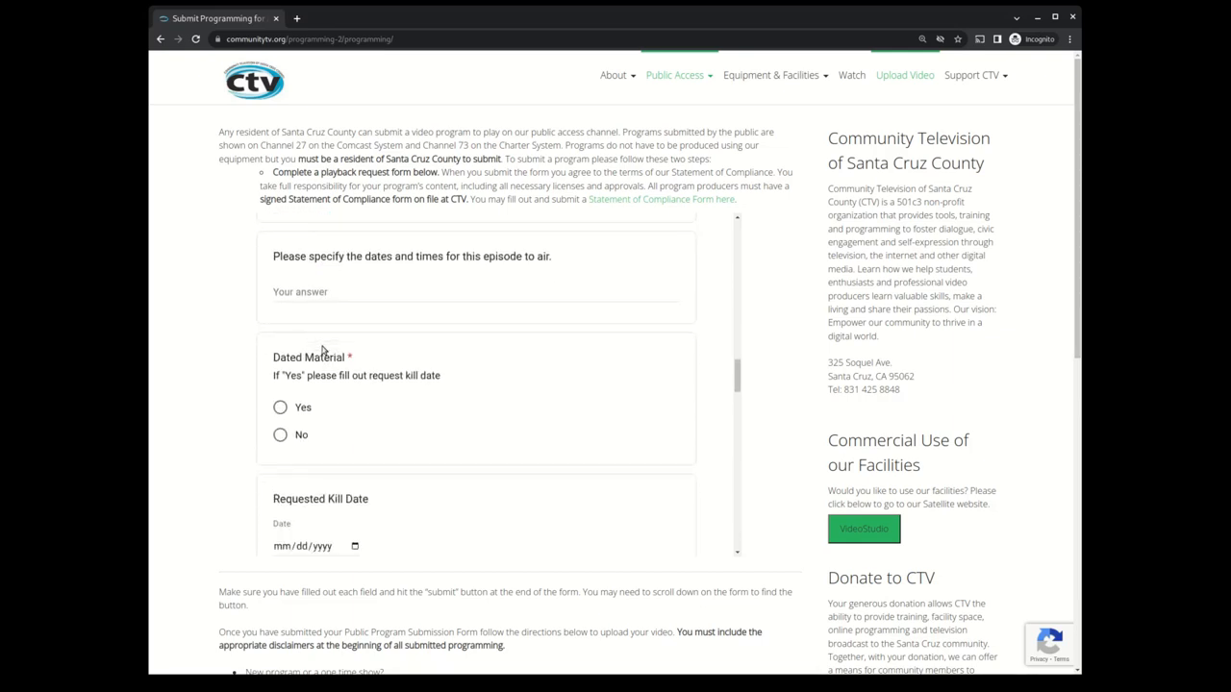
Mark the program as not dated material and describe it as 'A fabulous video about my life'.
click(280, 320)
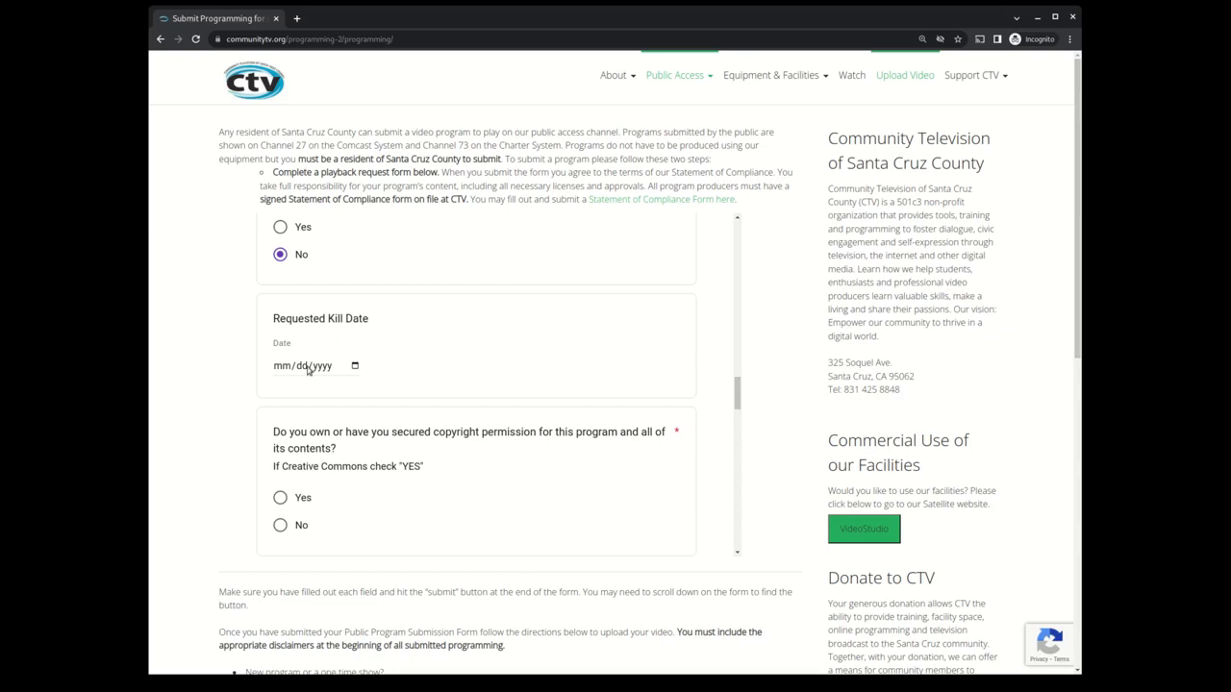
click(282, 366)
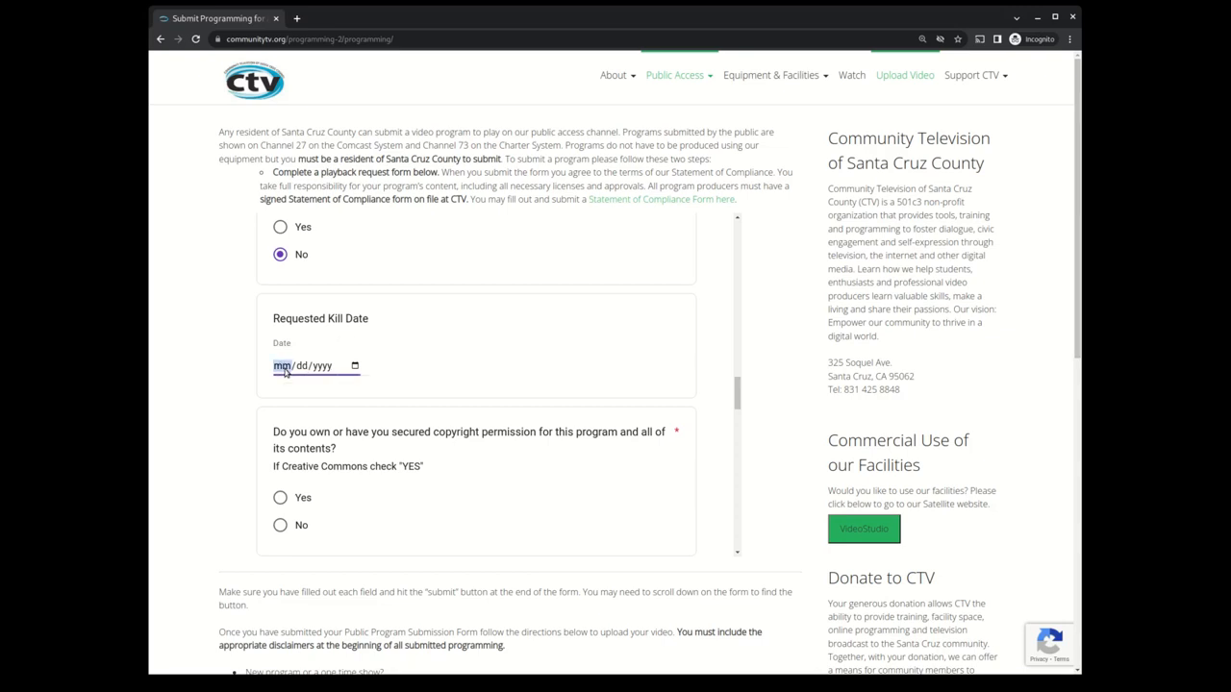
scroll(down, 3)
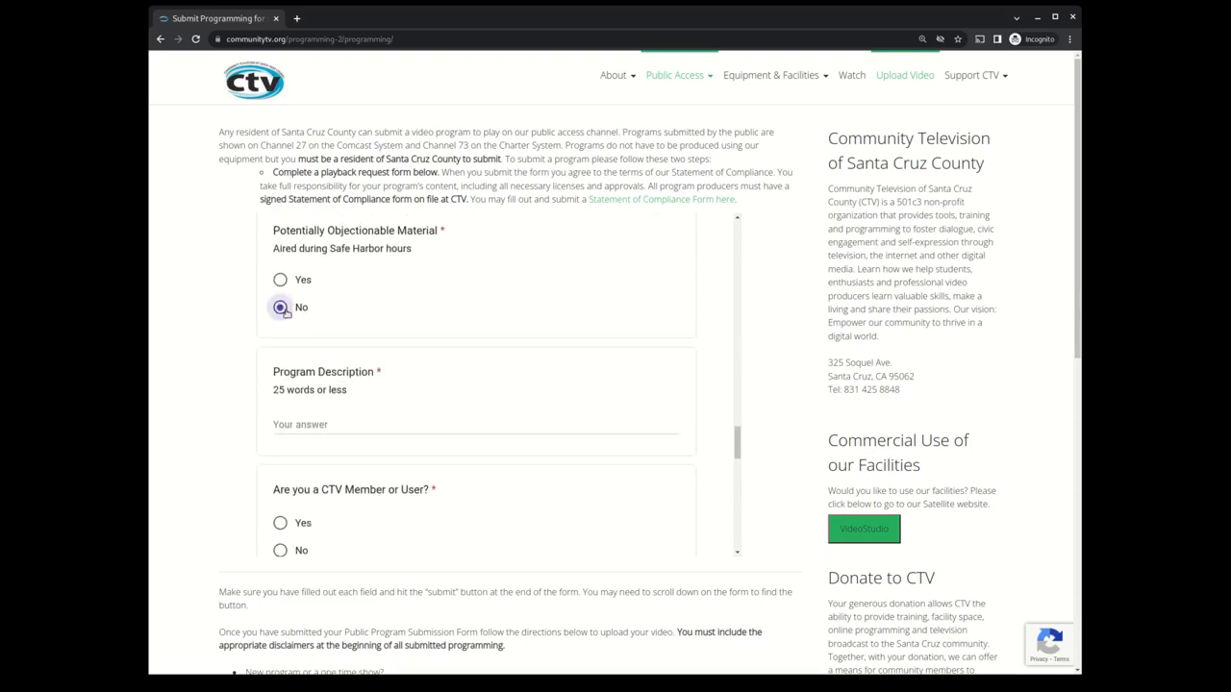
text(A fabulous video about my life)
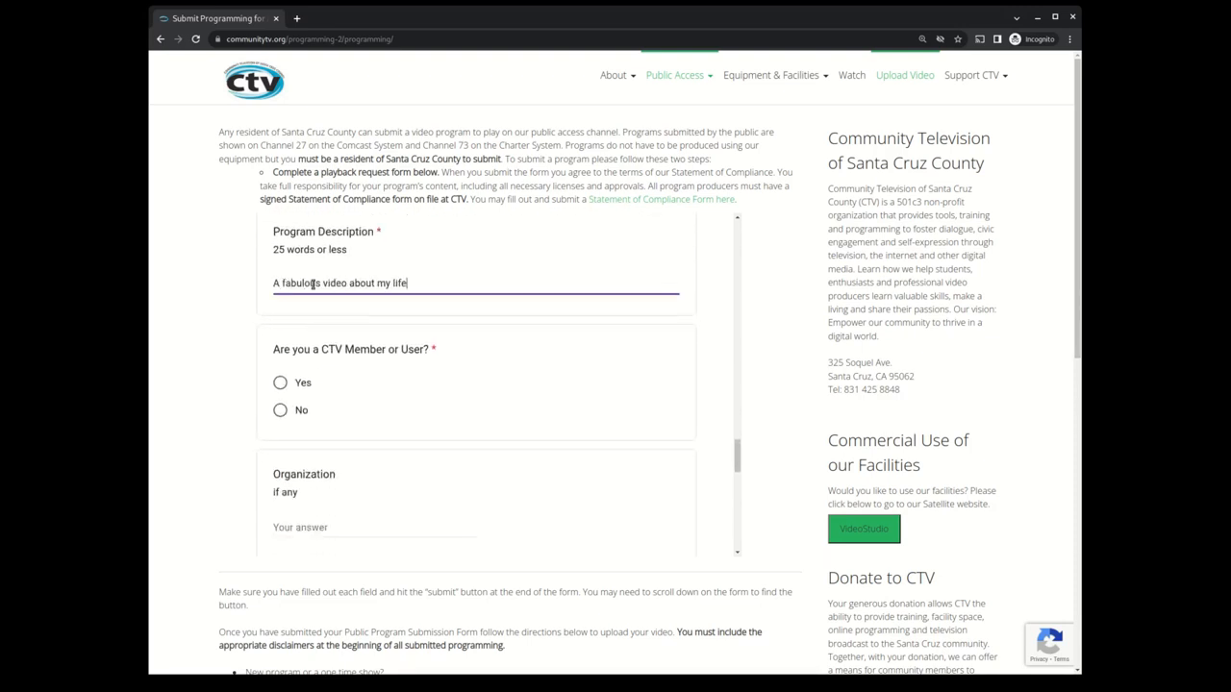
Accept the terms, submit the form, and open the Google Drive uploads folder.
click(280, 404)
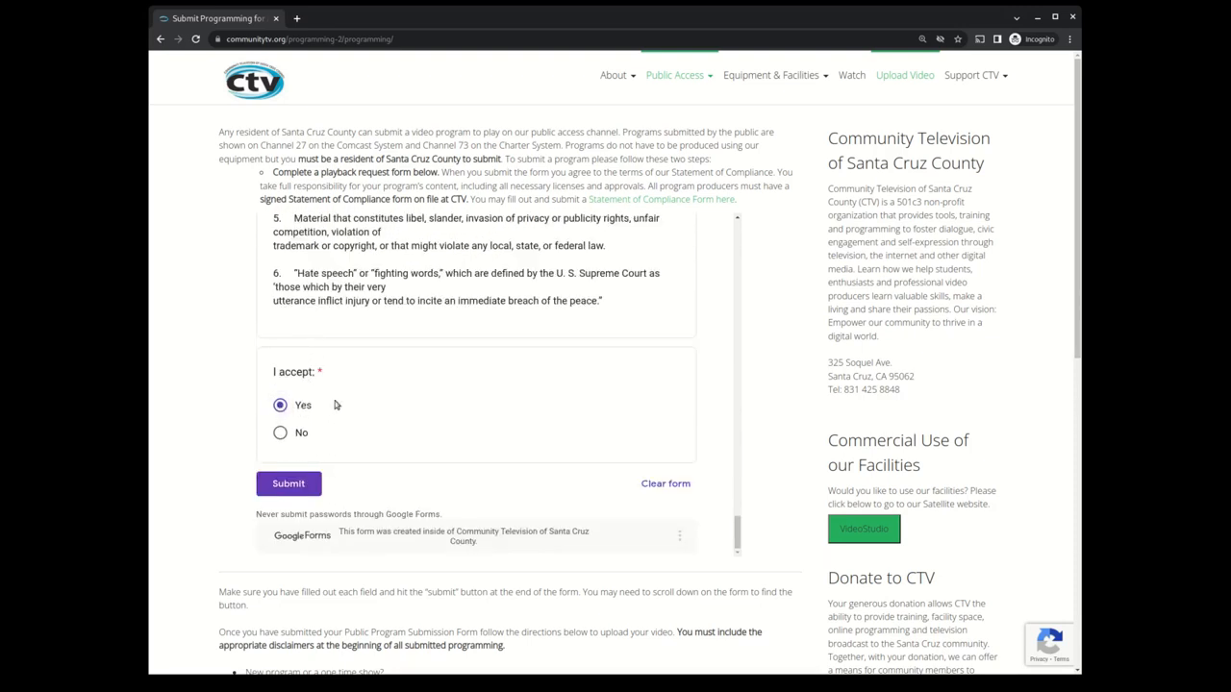
click(289, 483)
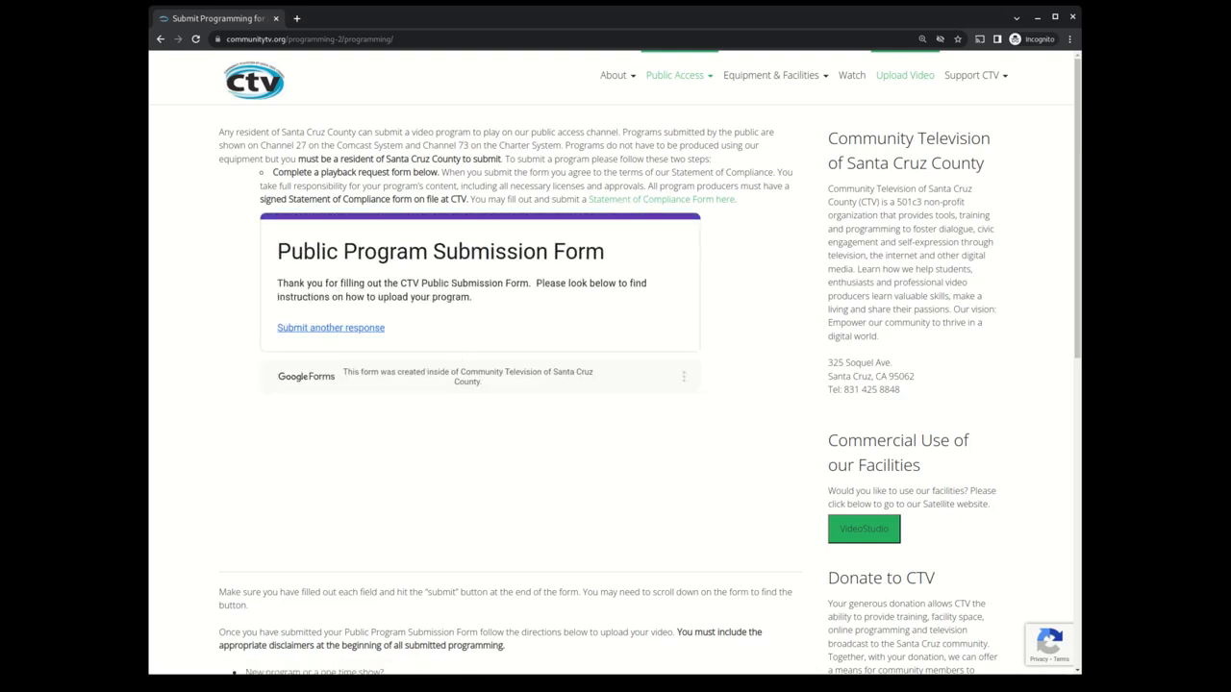
scroll(down, 3)
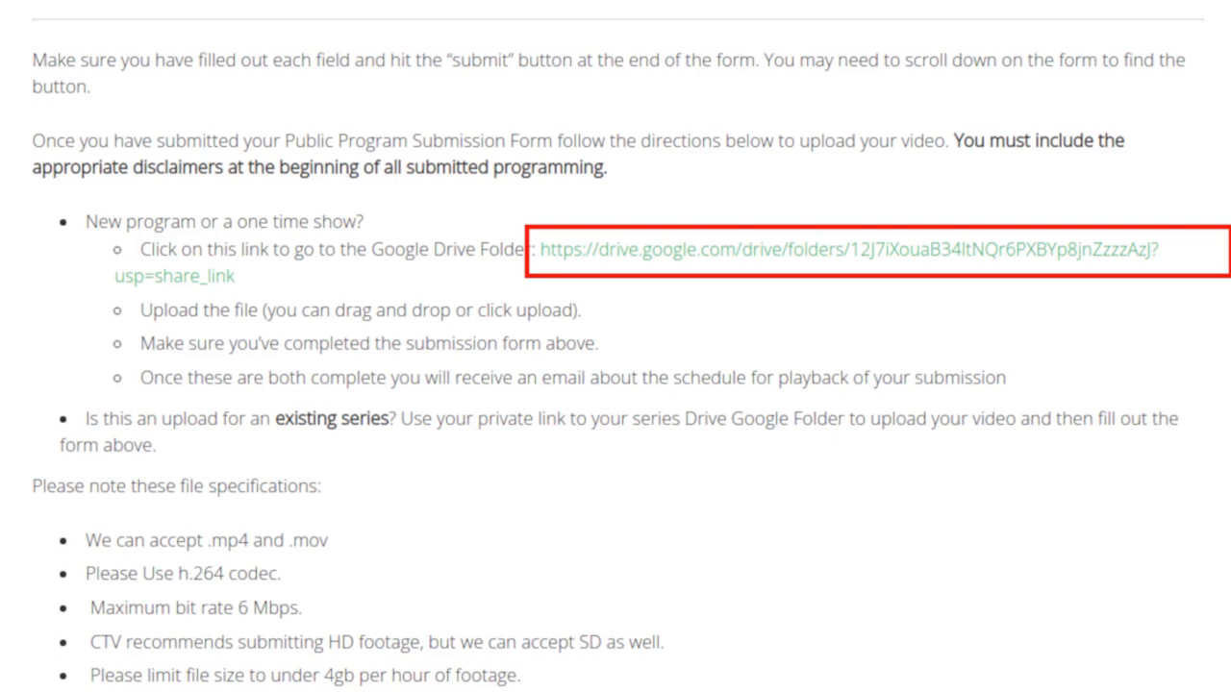
click(831, 249)
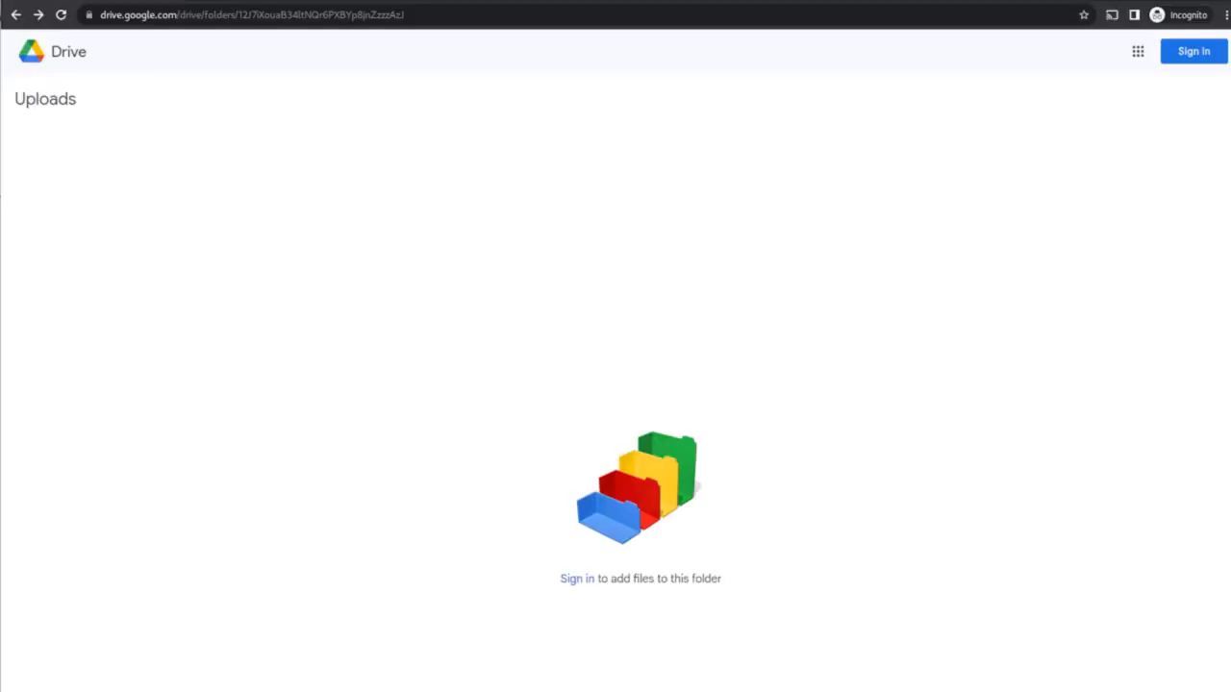